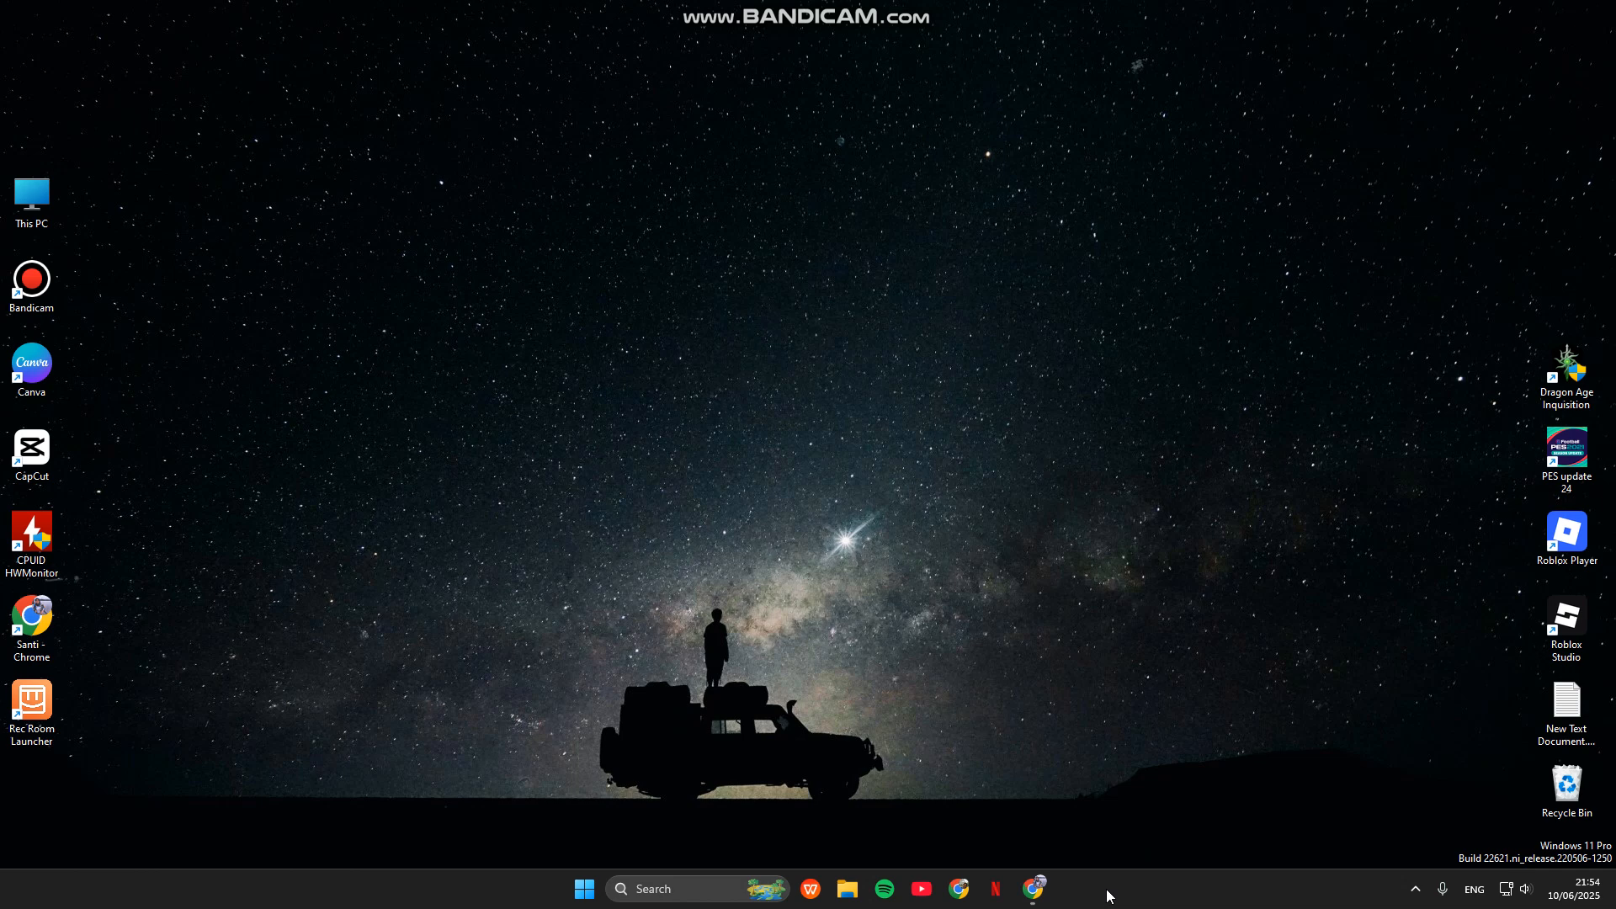
pyautogui.moveTo(1112, 711)
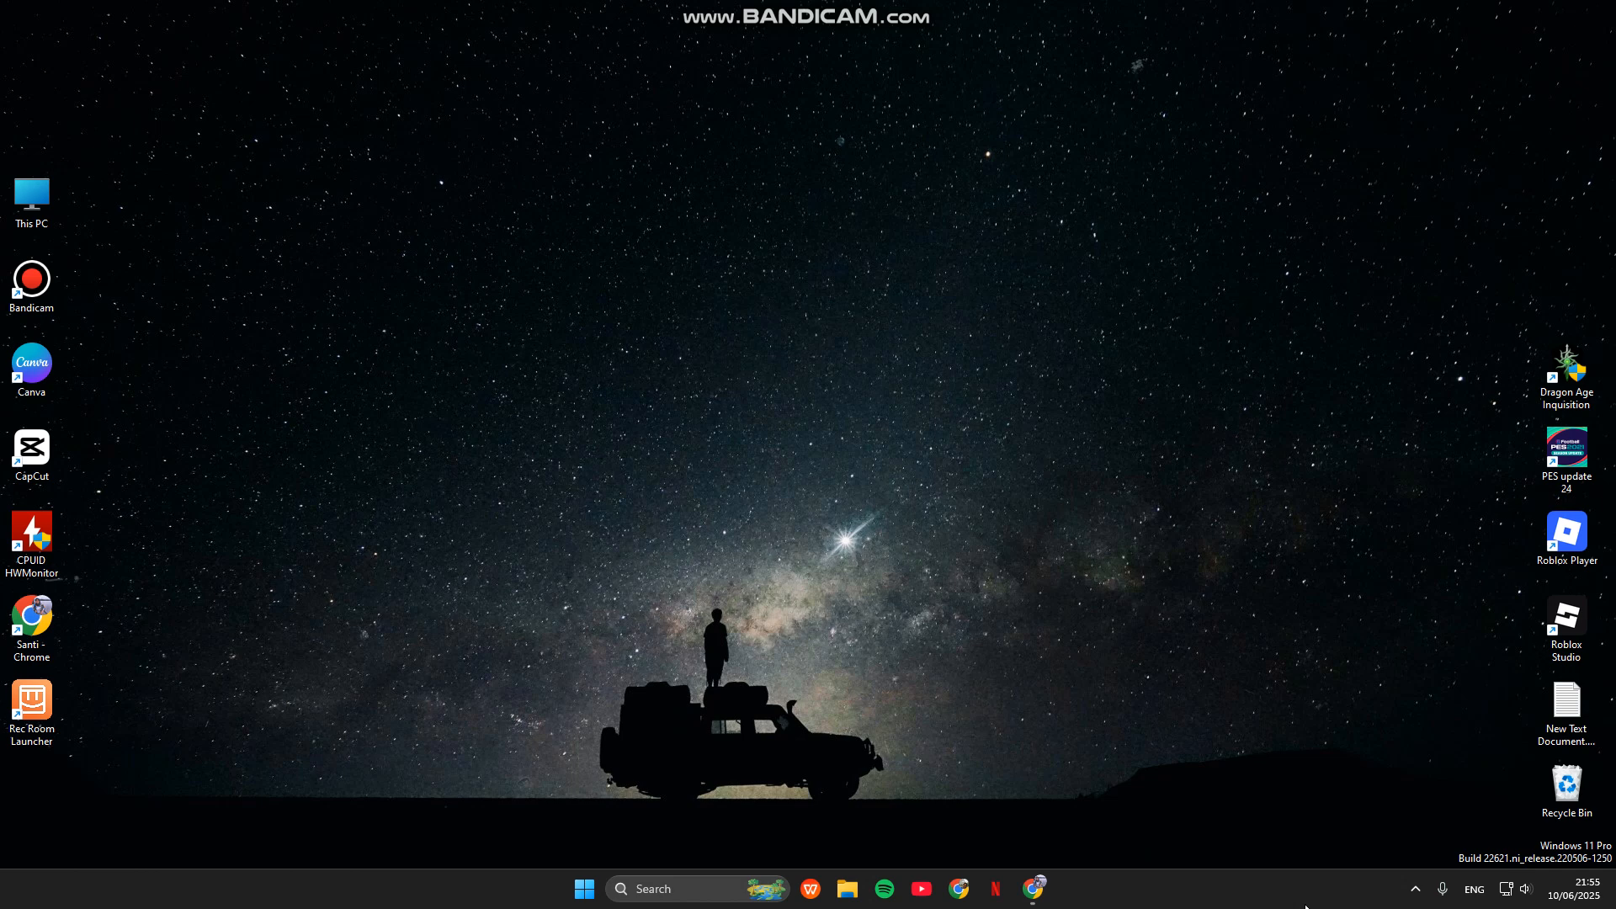
pyautogui.moveTo(240, 573)
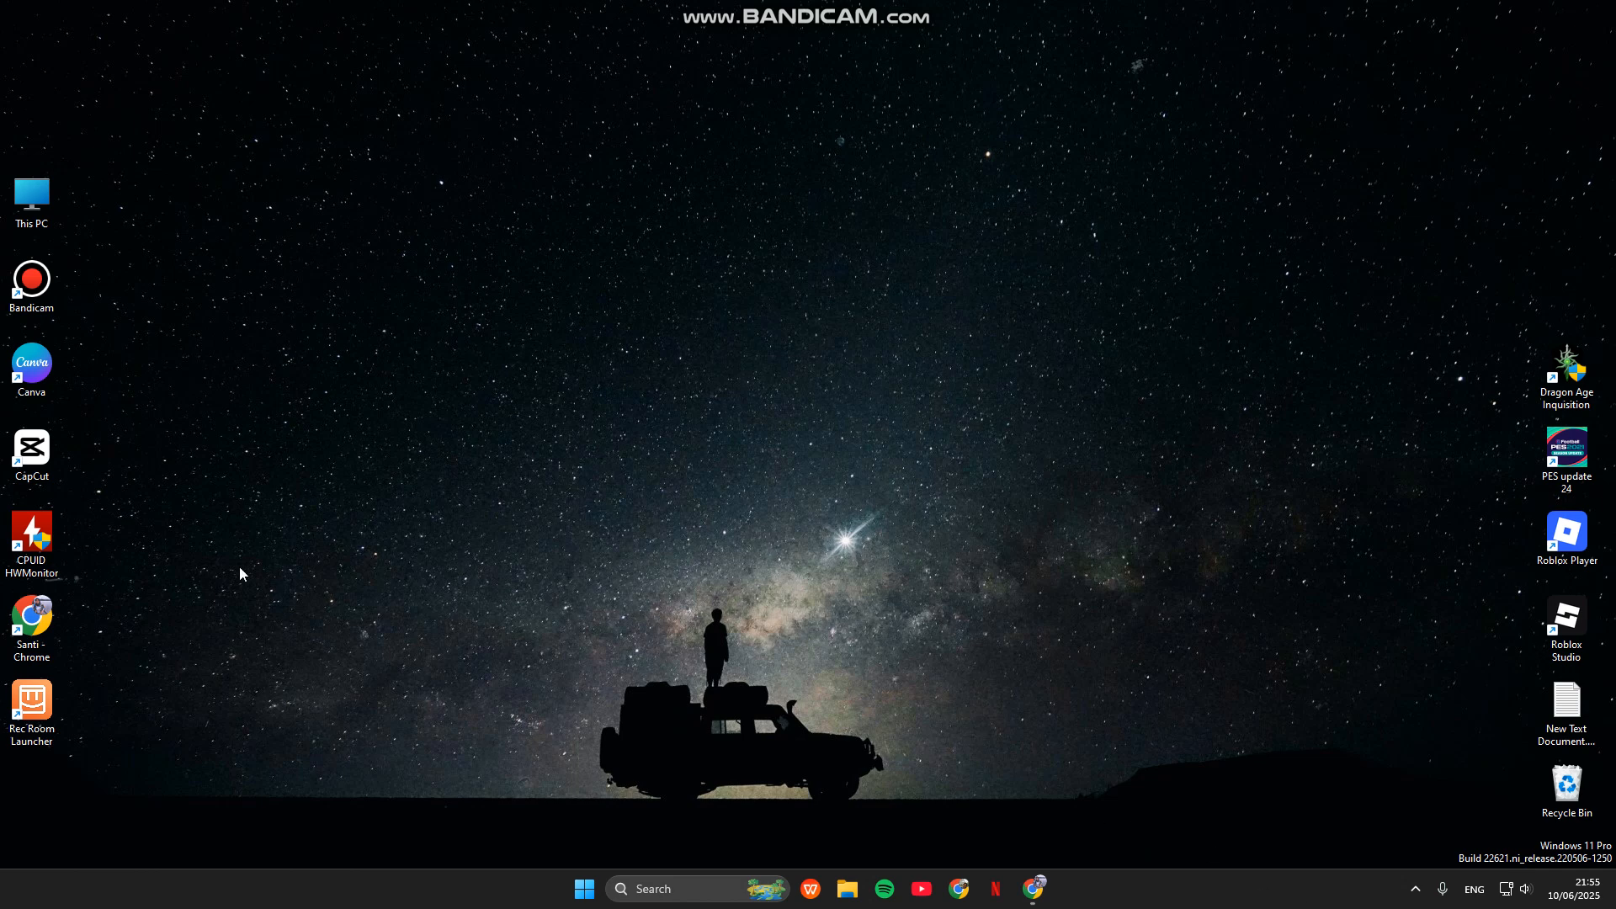
pyautogui.moveTo(30, 622)
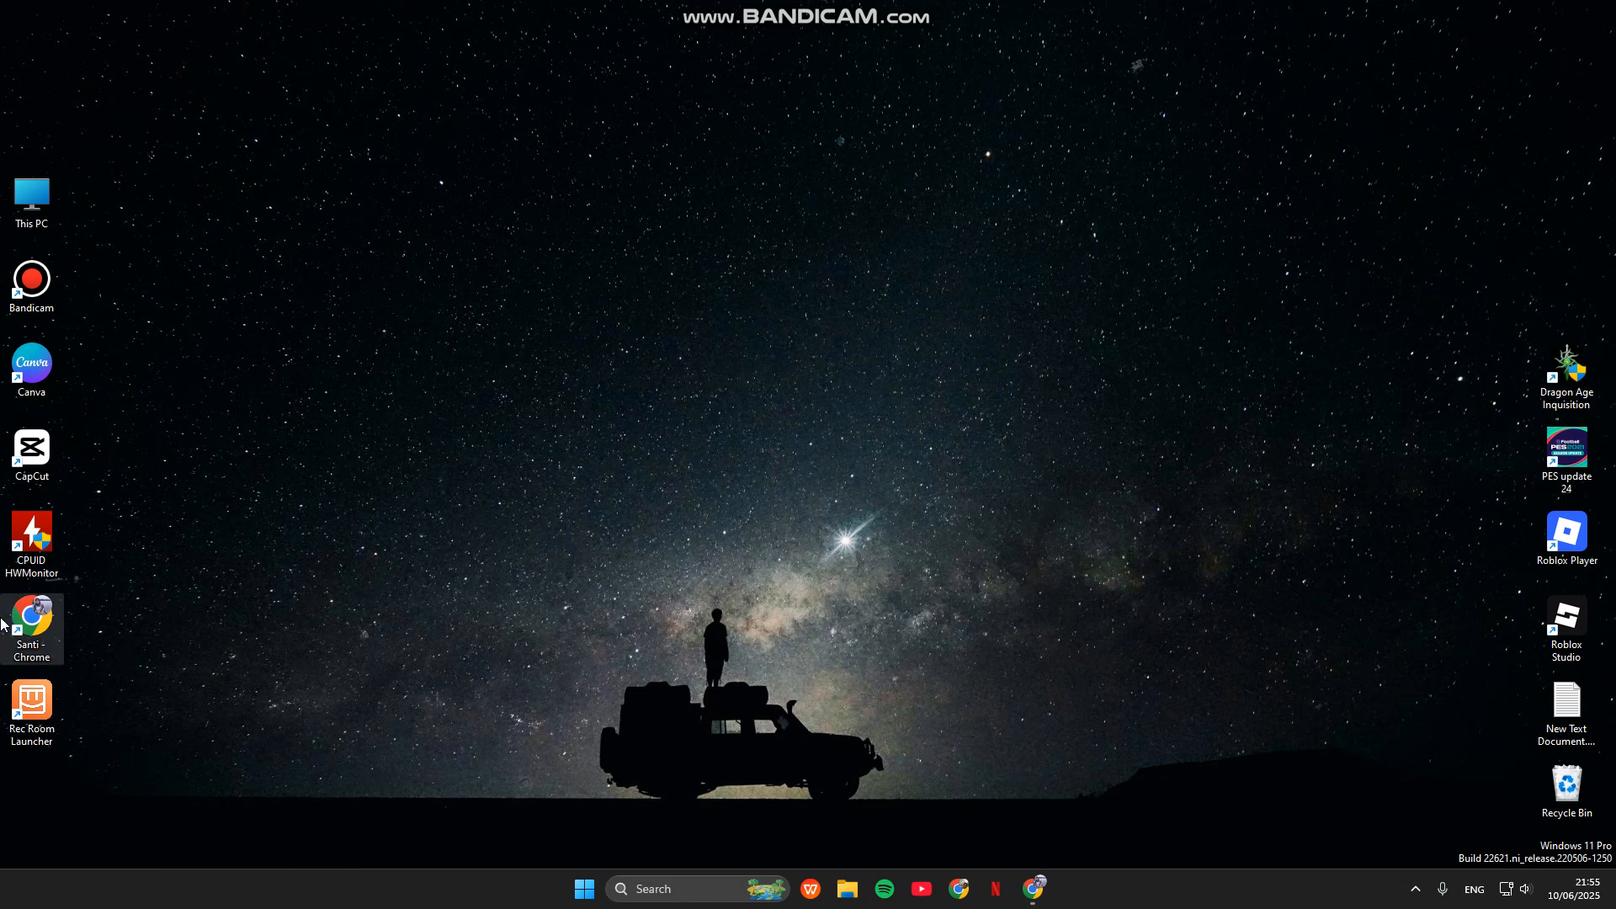
# - Launch Chrome and search Google for 'amd official site'
pyautogui.rightClick(30, 623)
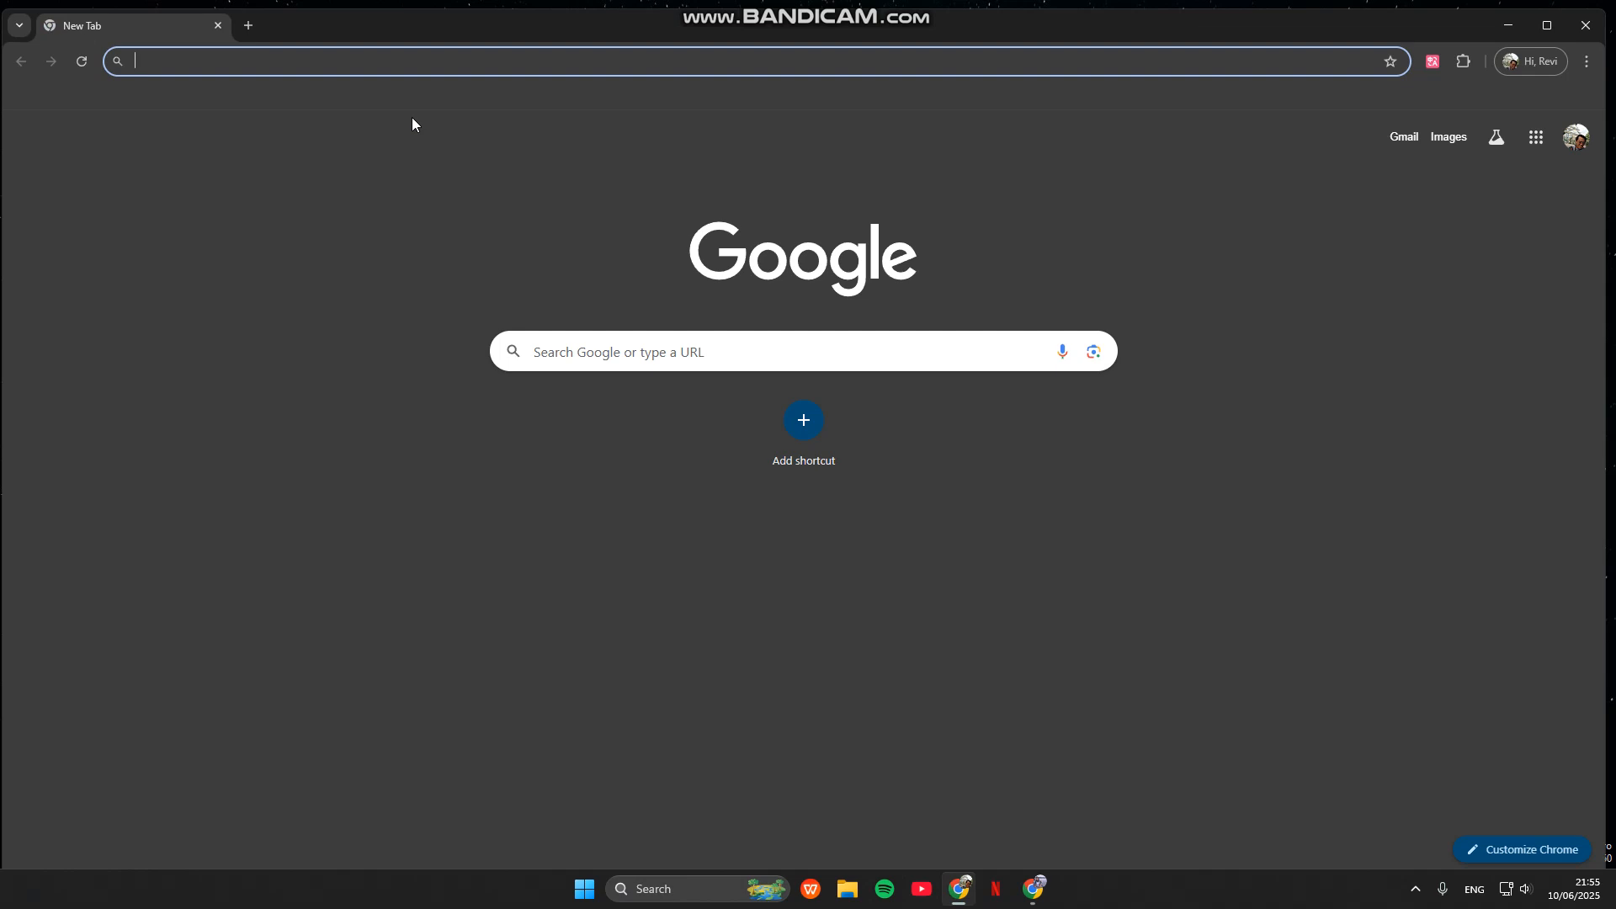
pyautogui.write('amd')
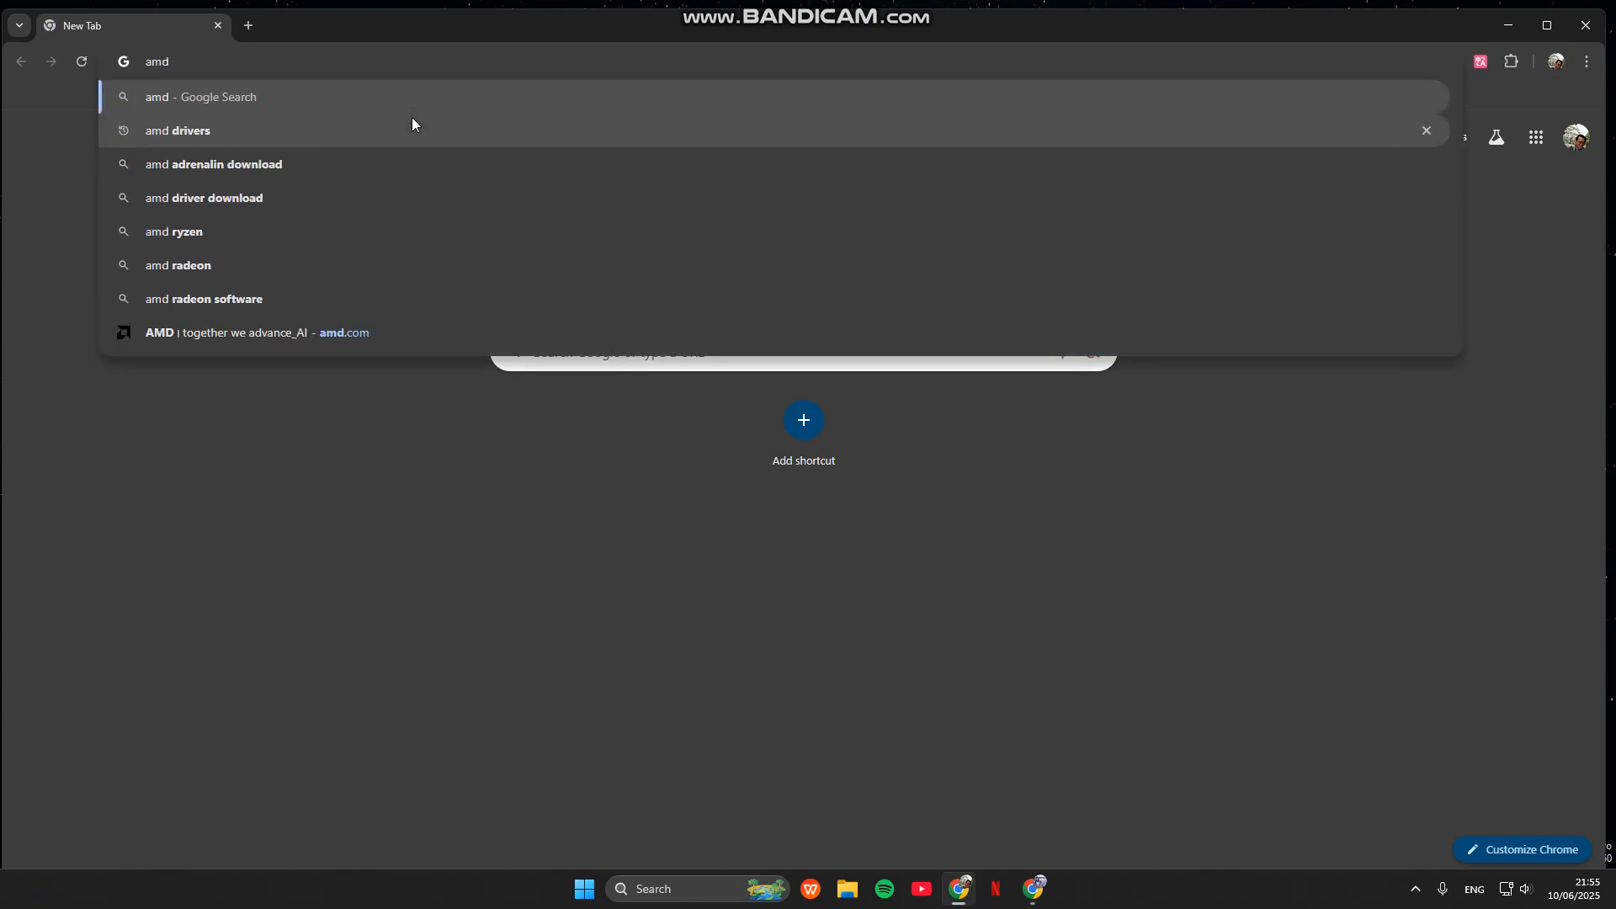
pyautogui.write('official')
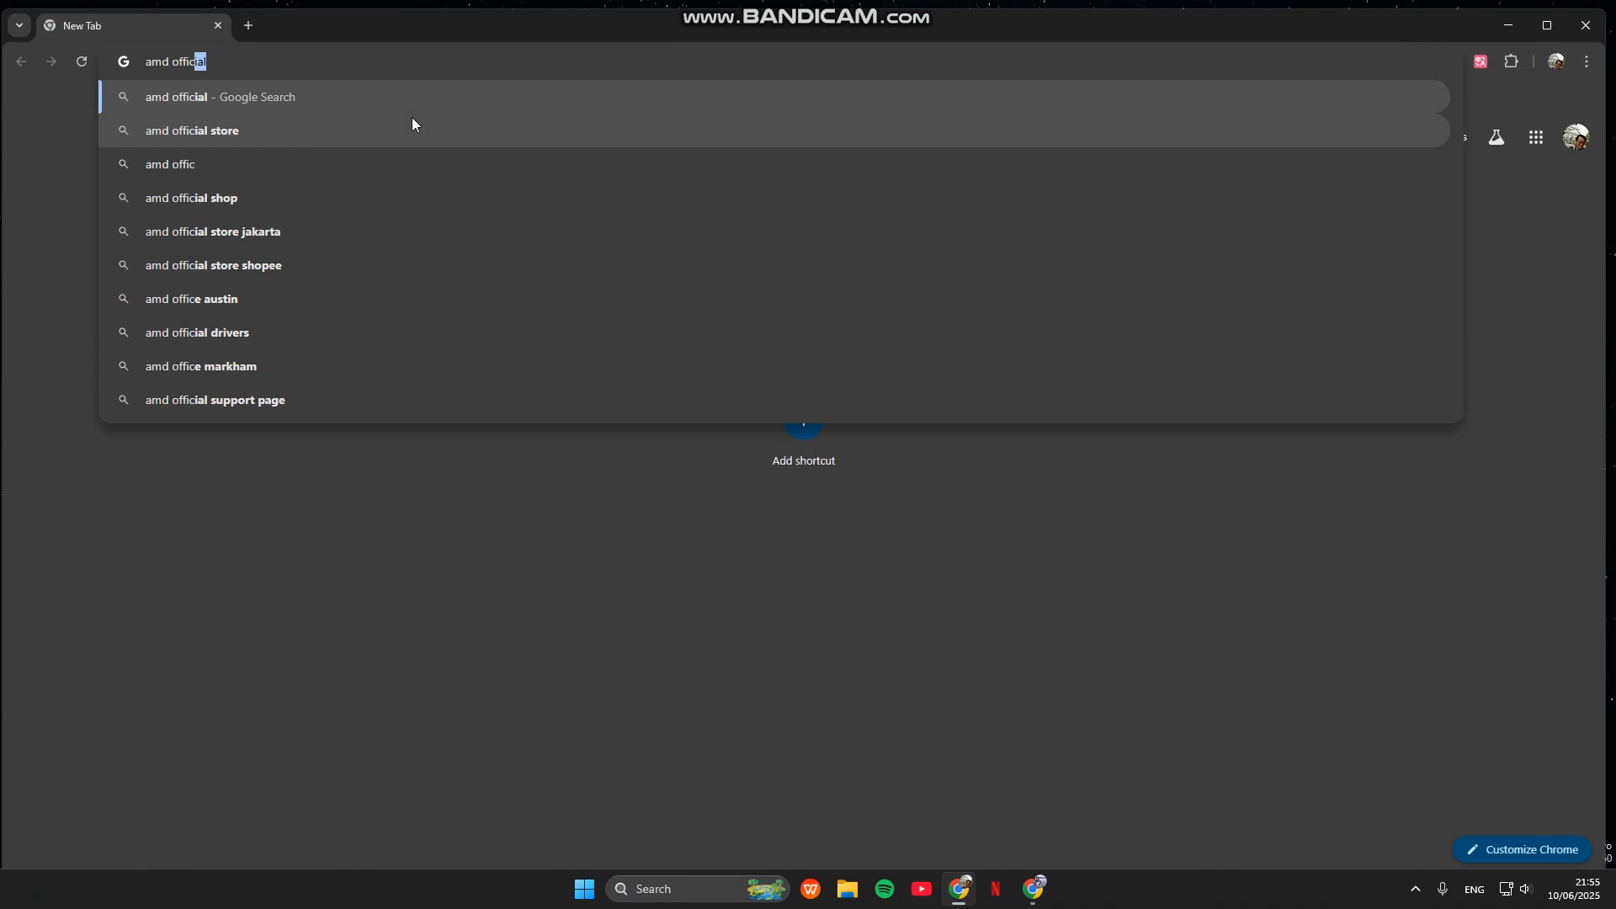
pyautogui.write('site')
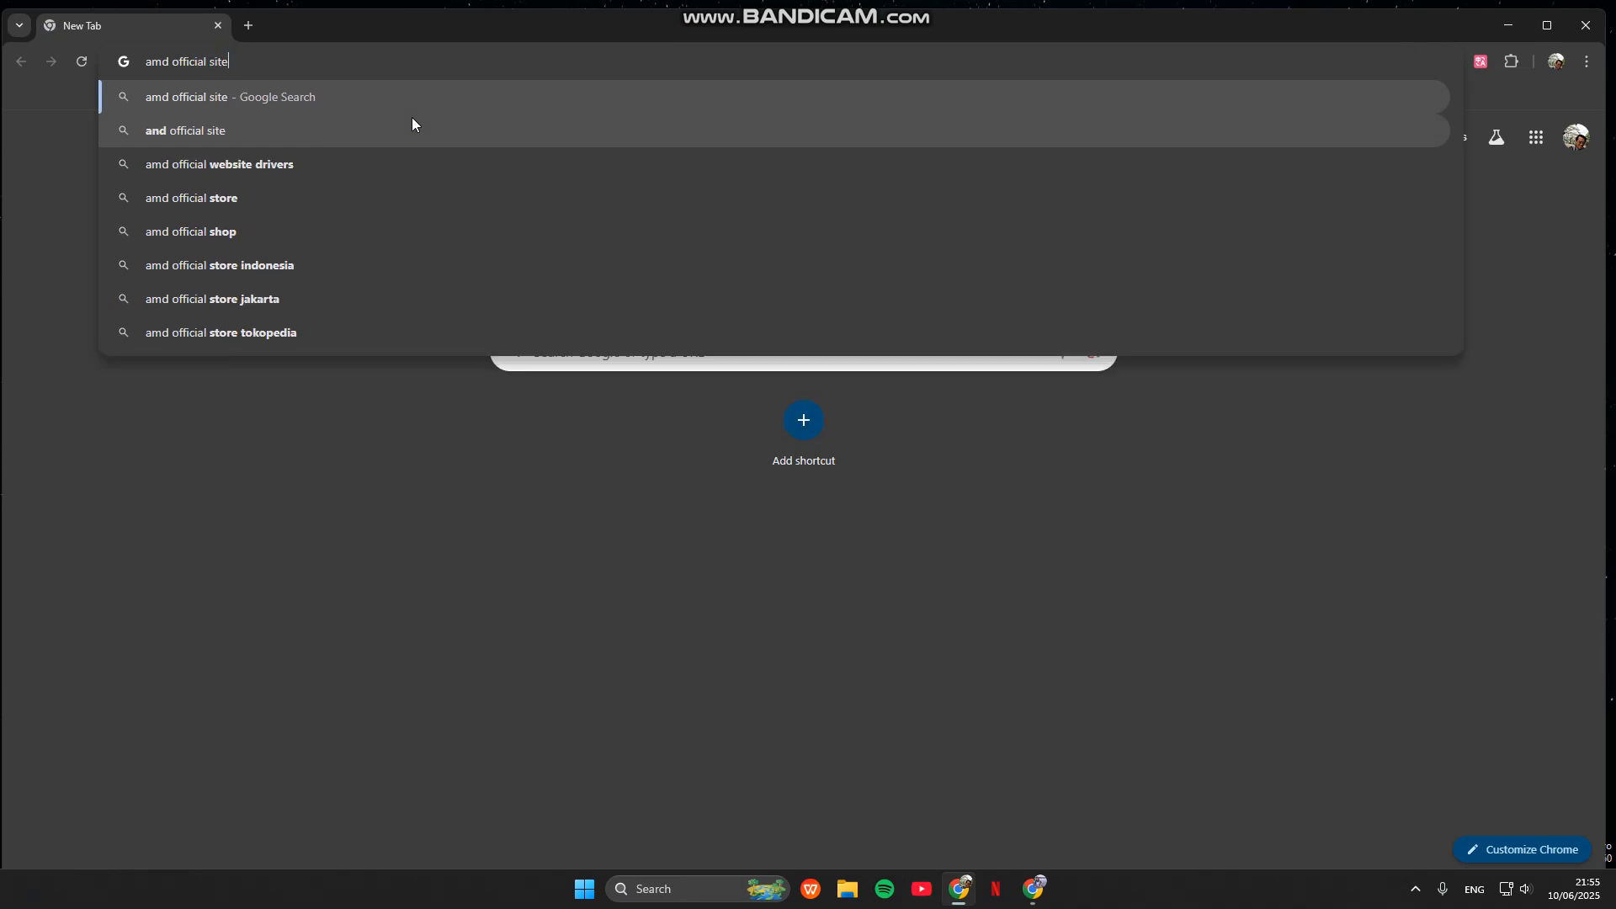
pyautogui.press('Return')
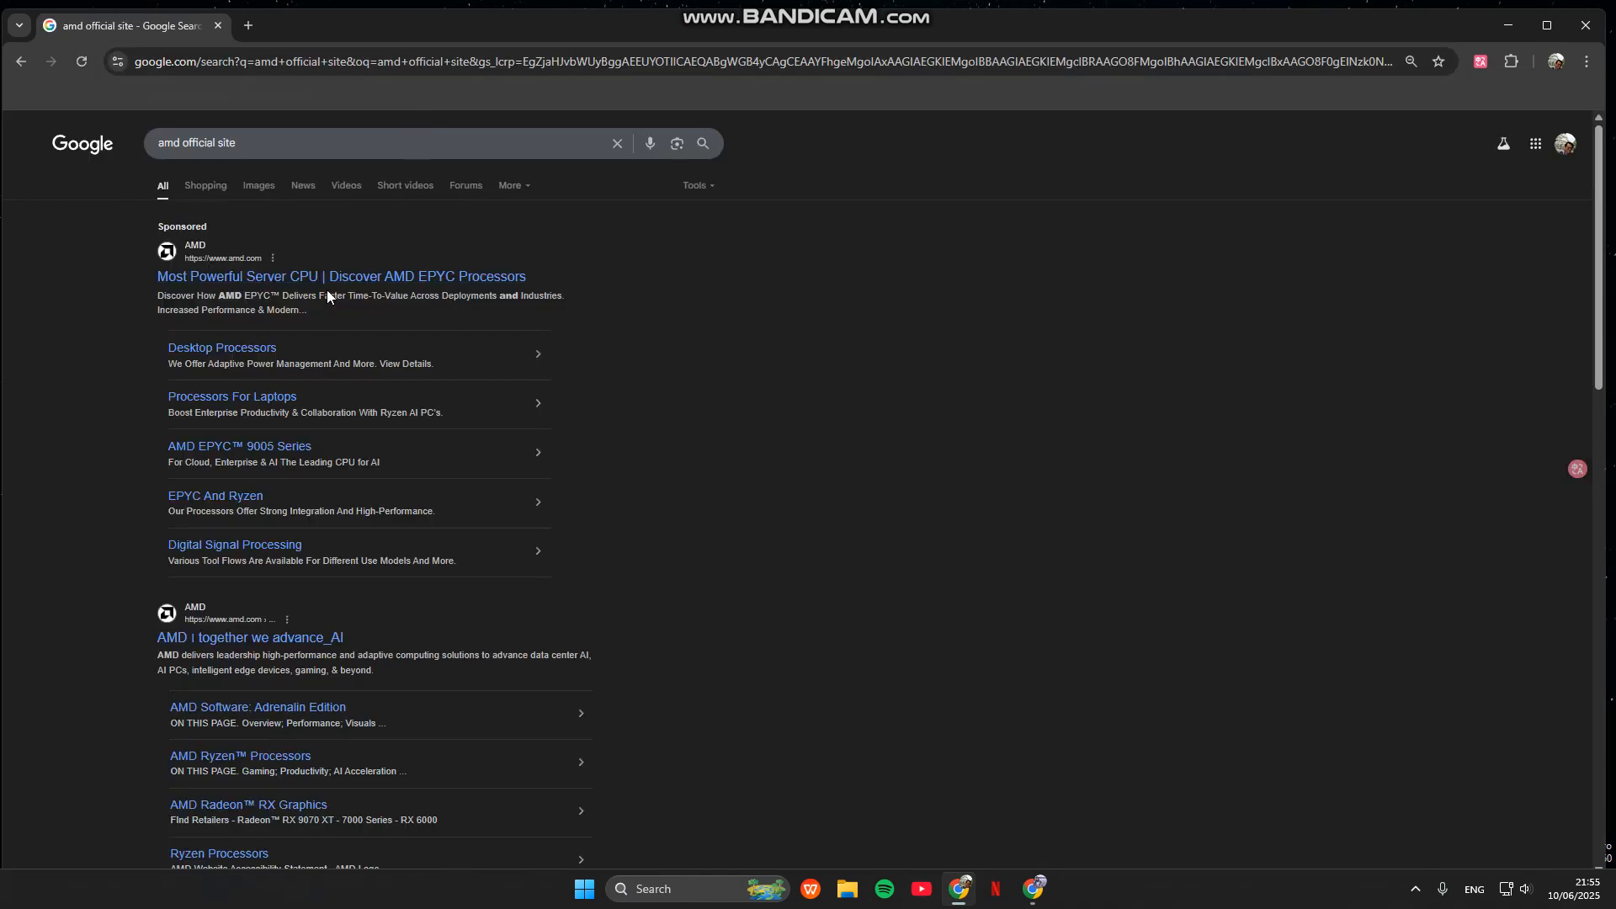
pyautogui.moveTo(340, 276)
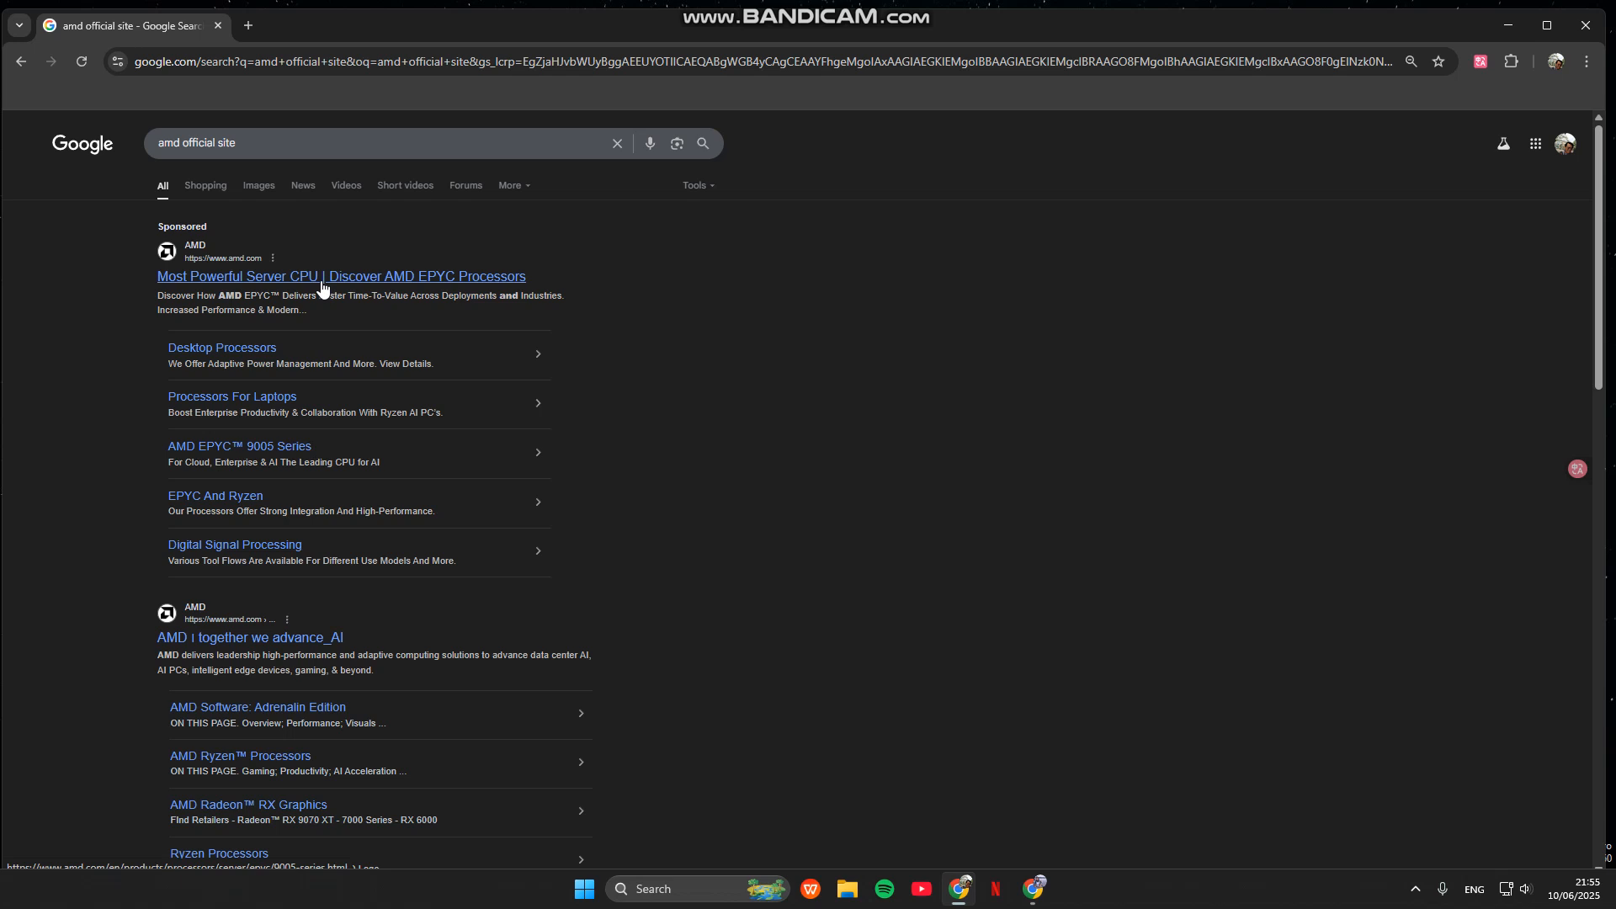
pyautogui.moveTo(1151, 212)
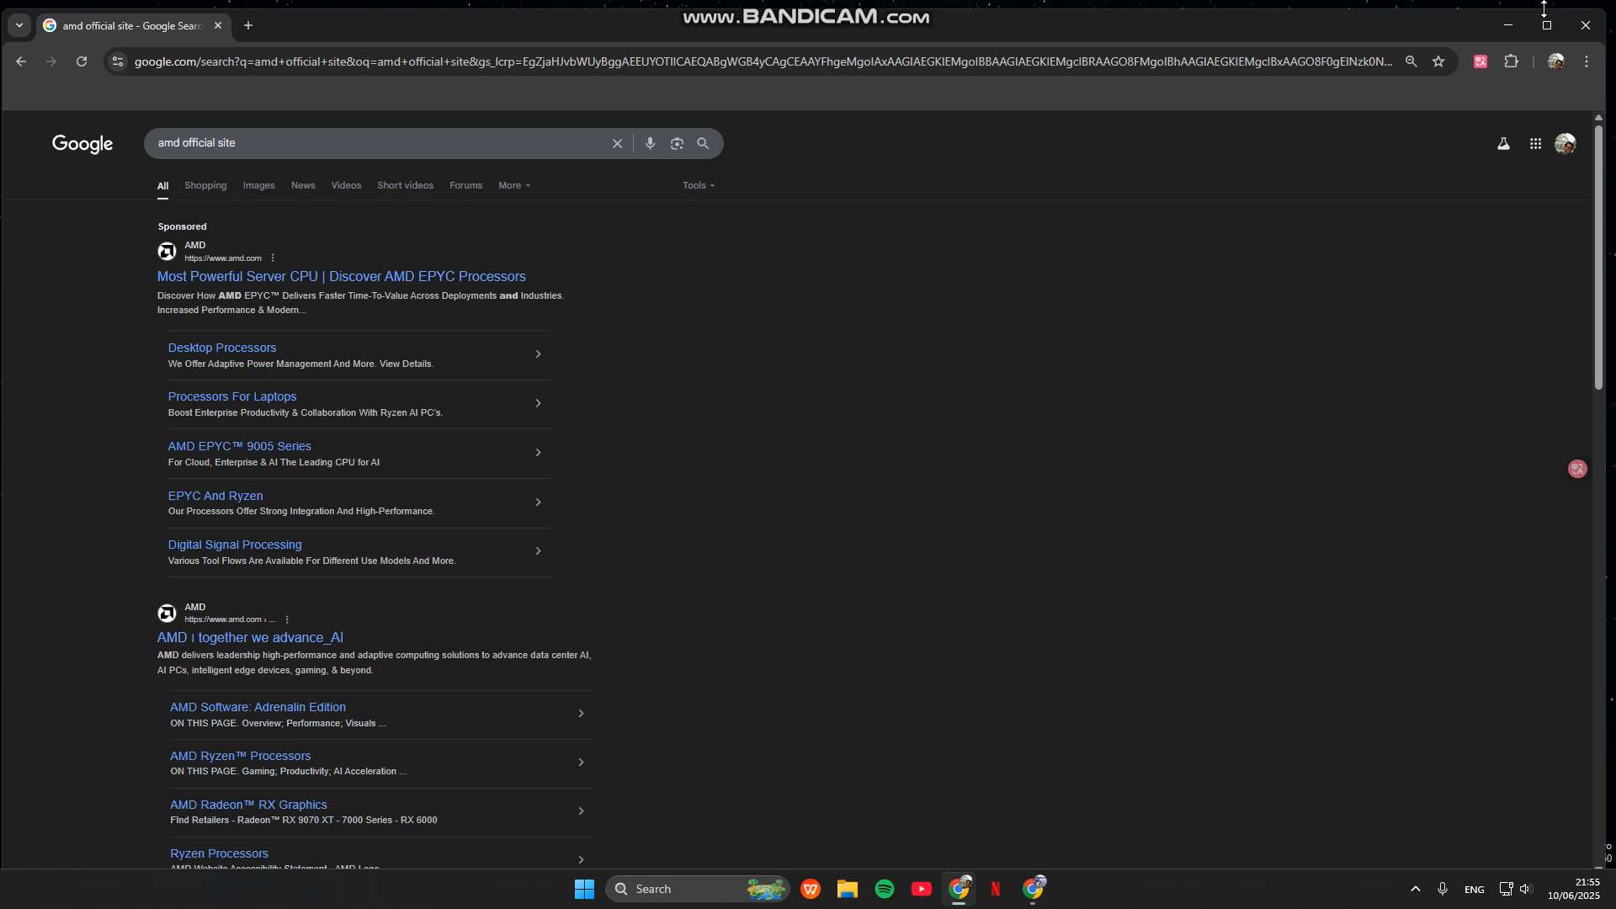
pyautogui.moveTo(249, 638)
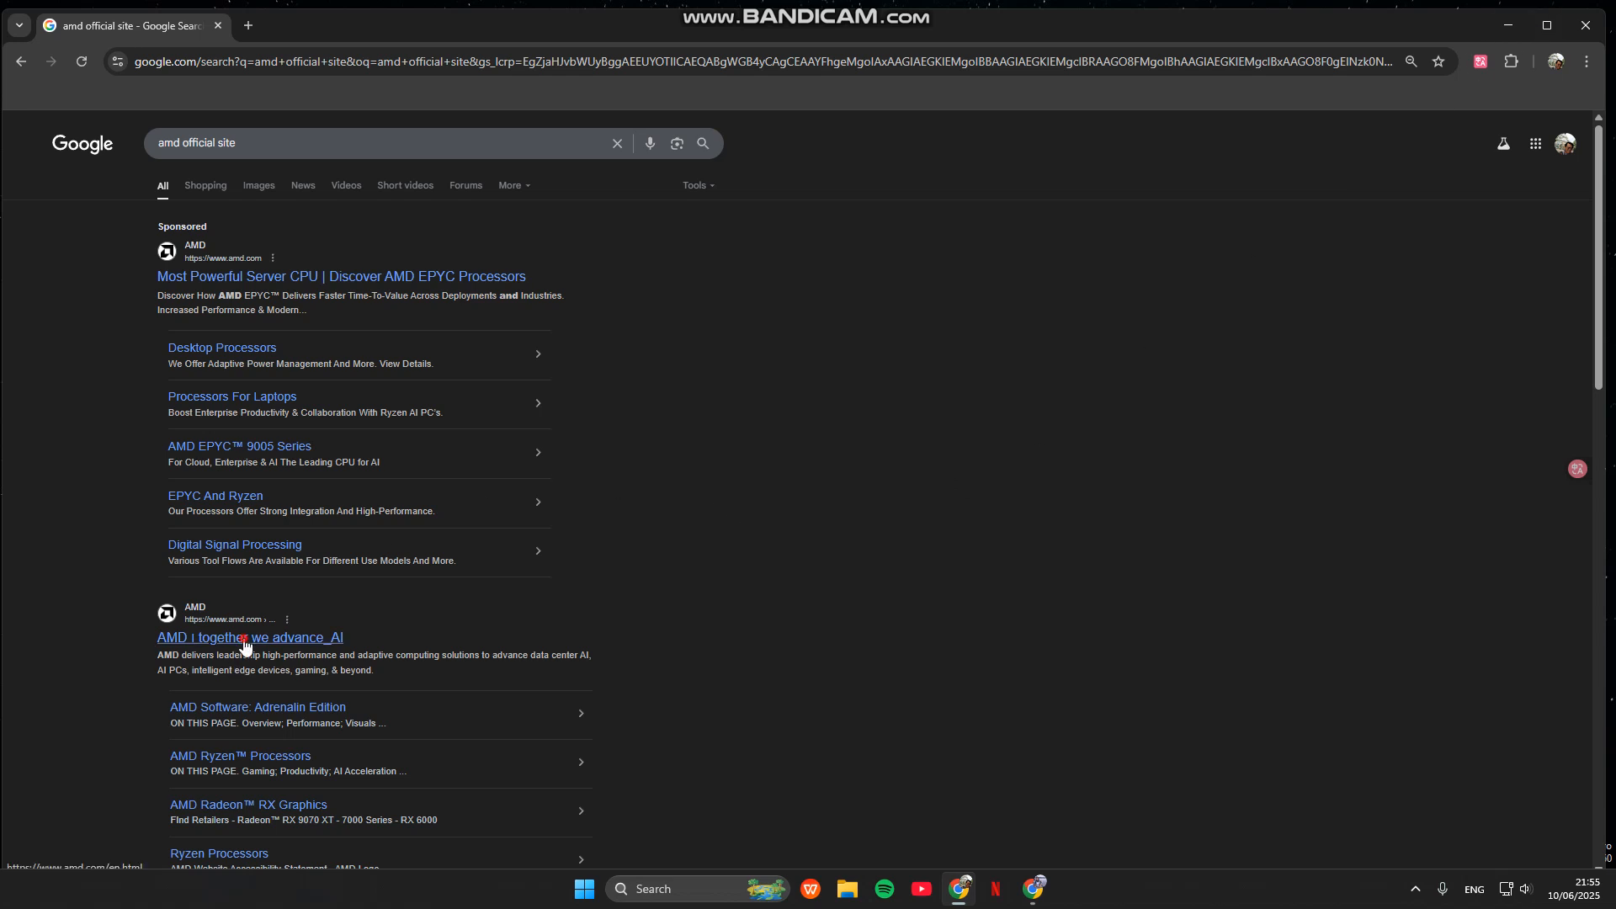
# - Load amd.com from the 'AMD together we advance_AI' search result
pyautogui.click(249, 636)
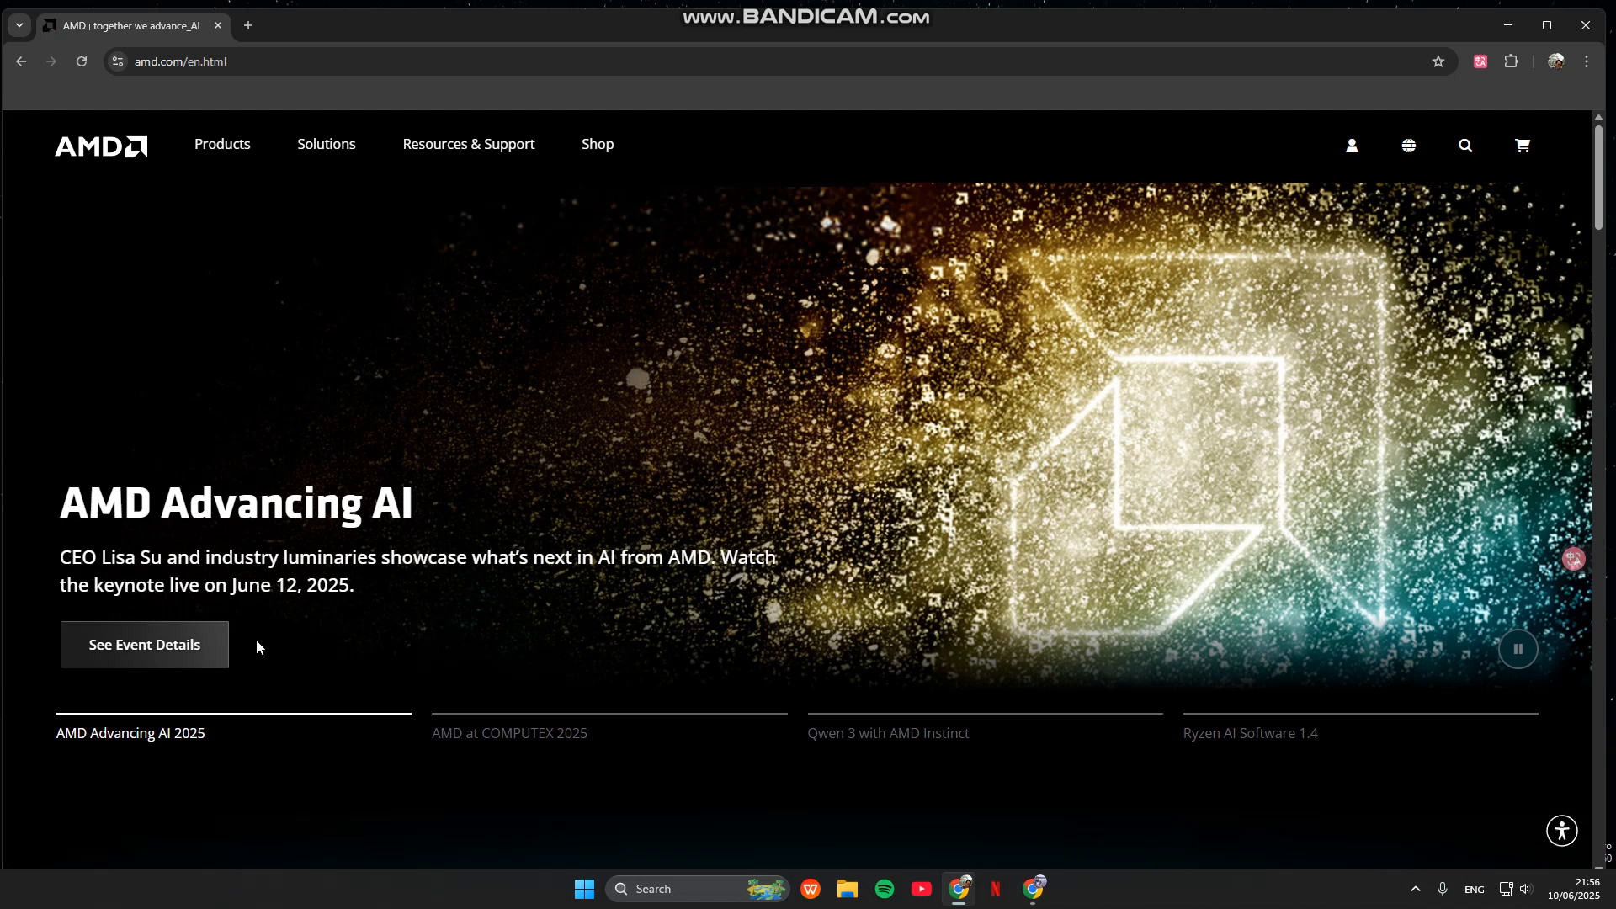
pyautogui.moveTo(256, 640)
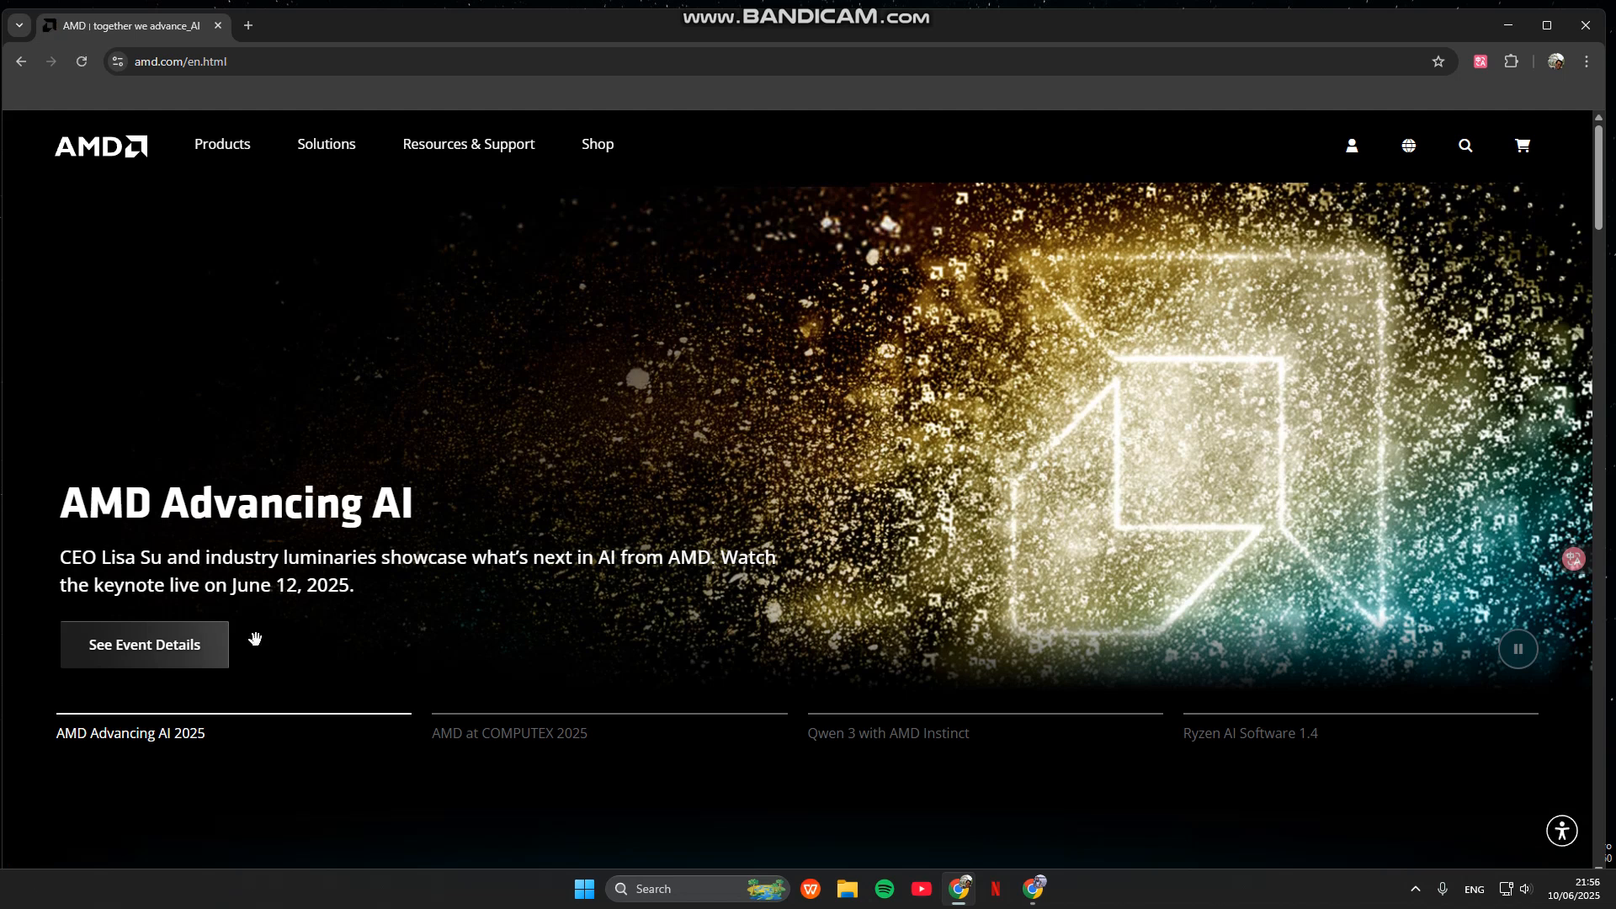